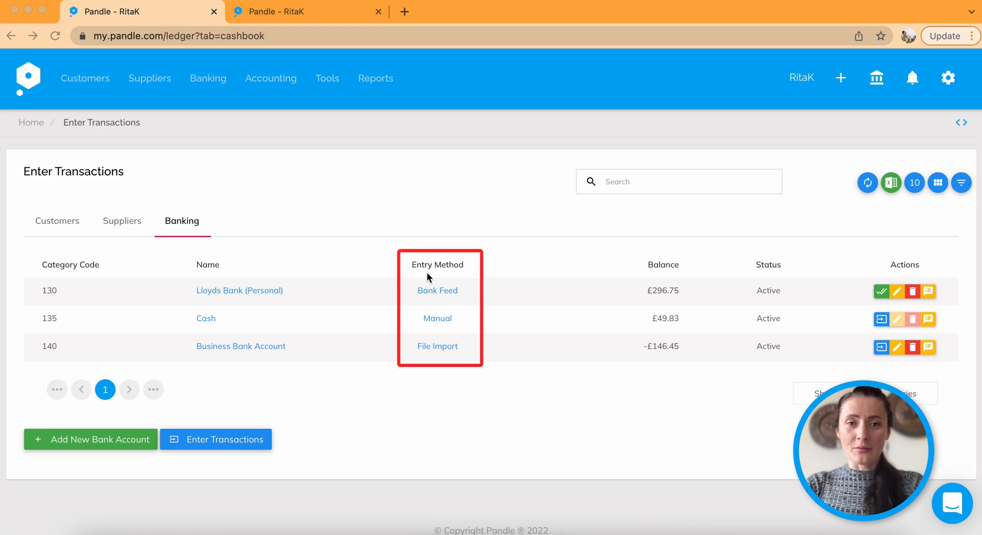
pyautogui.moveTo(437, 346)
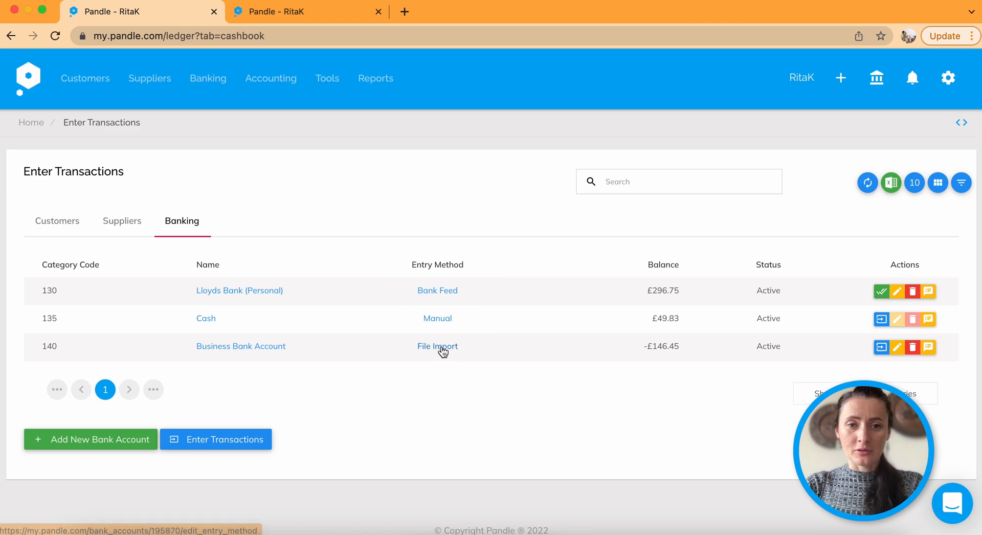
# - Change the Business Bank Account's entry method from File Import to Bank Feed
pyautogui.click(437, 346)
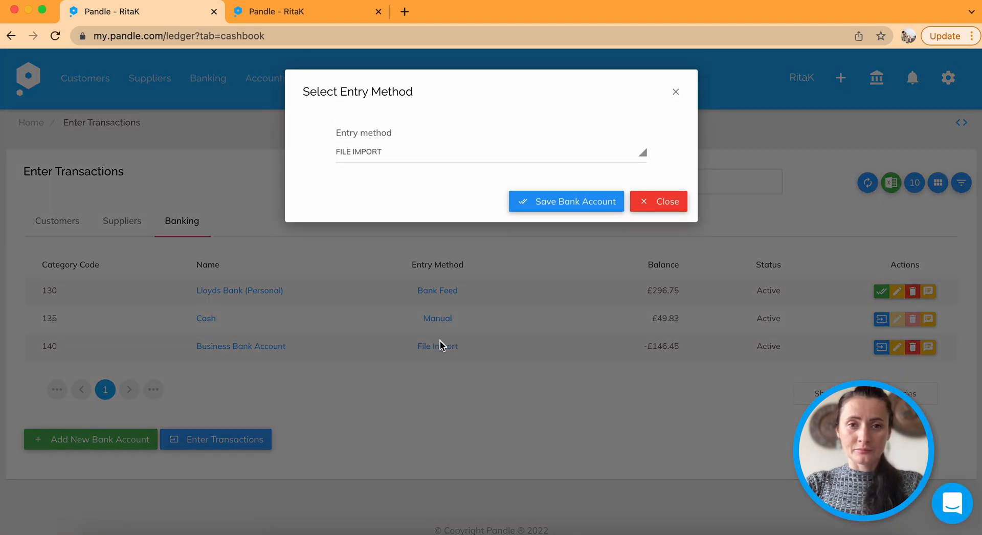
pyautogui.click(491, 152)
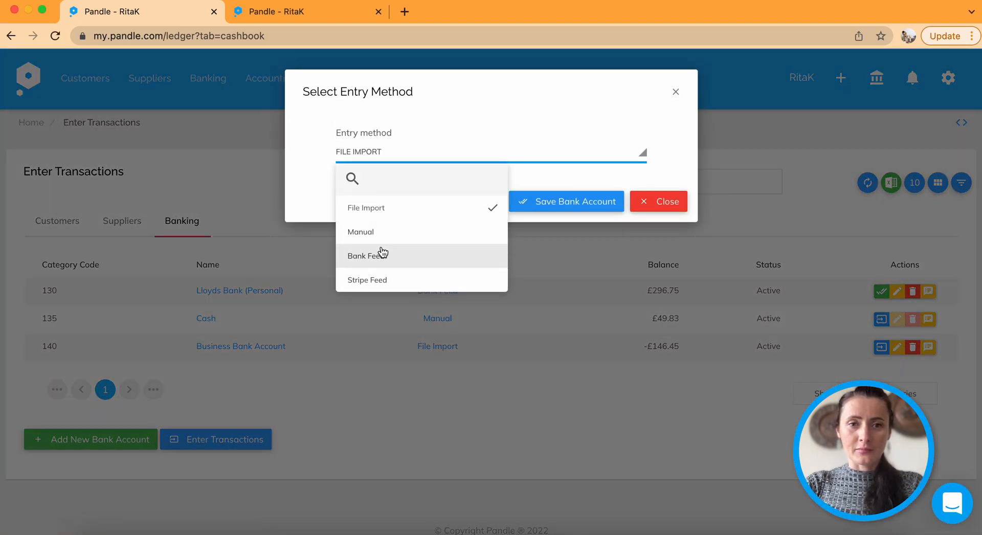
pyautogui.click(366, 256)
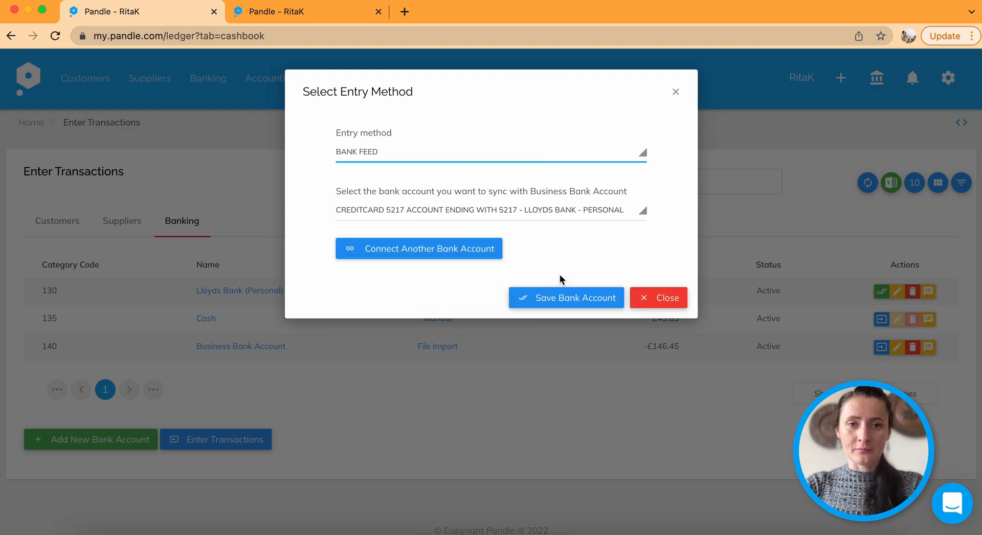
pyautogui.moveTo(434, 212)
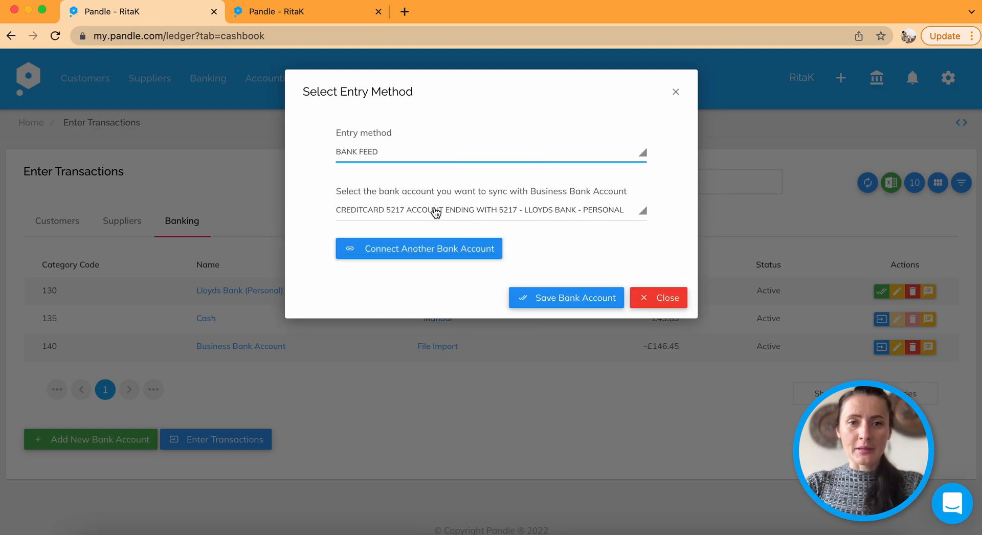
pyautogui.moveTo(418, 248)
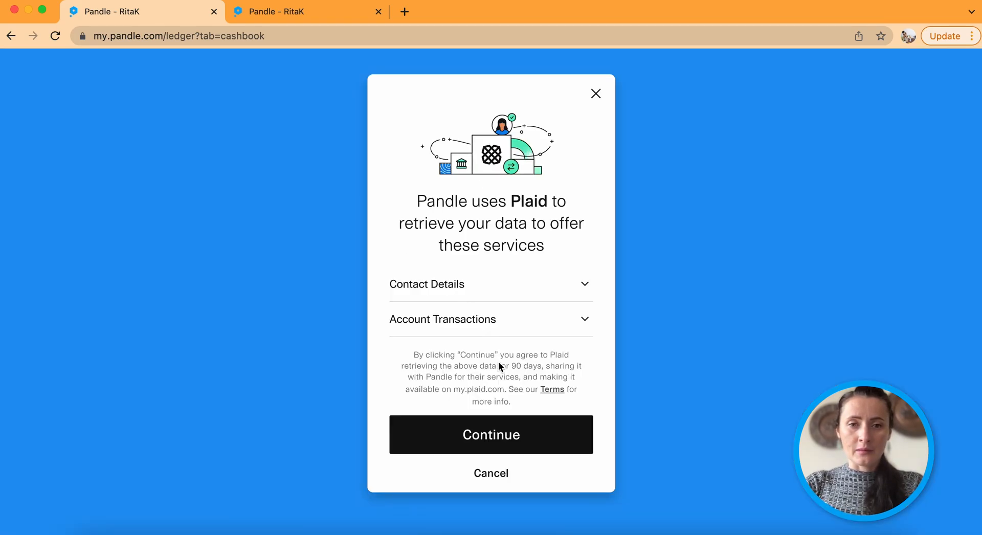
# - Consent in Plaid, choose Lloyds Bank - Personal, and authenticate on desktop
pyautogui.click(491, 434)
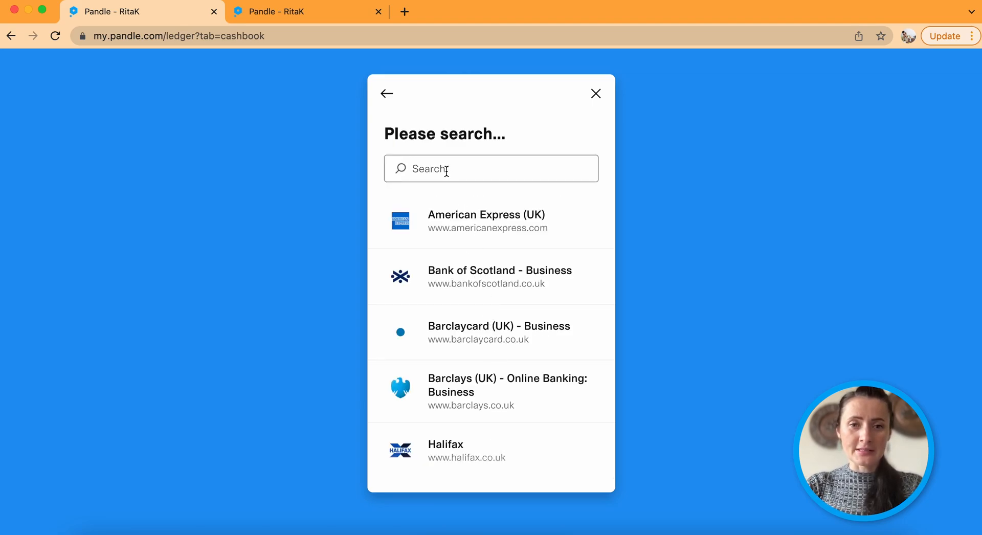
pyautogui.scroll(-3)
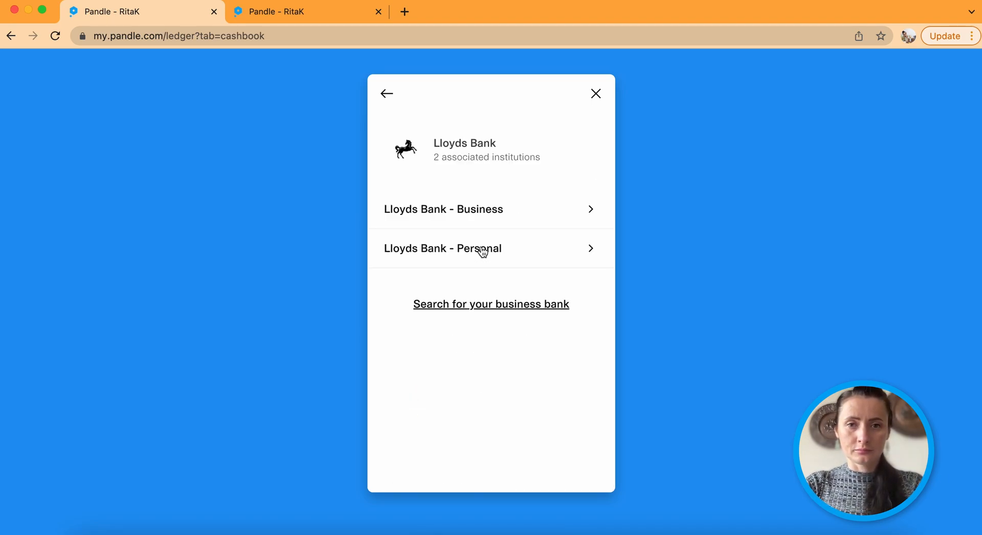
pyautogui.click(441, 248)
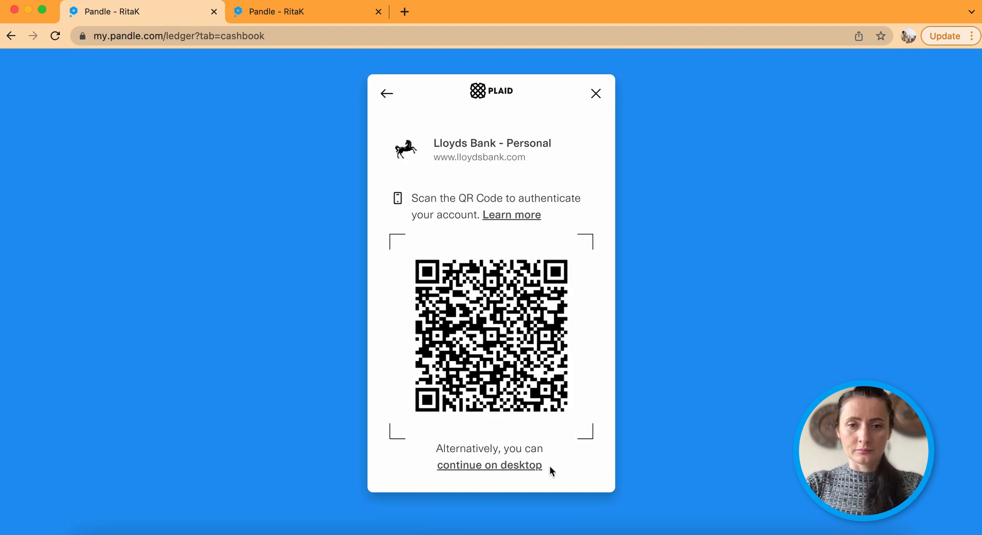
pyautogui.click(489, 465)
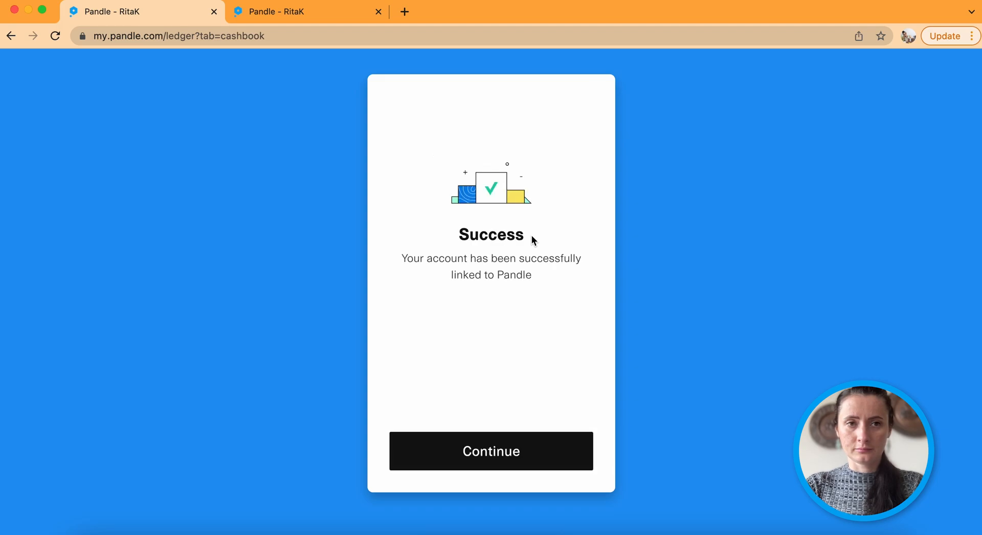
pyautogui.moveTo(540, 424)
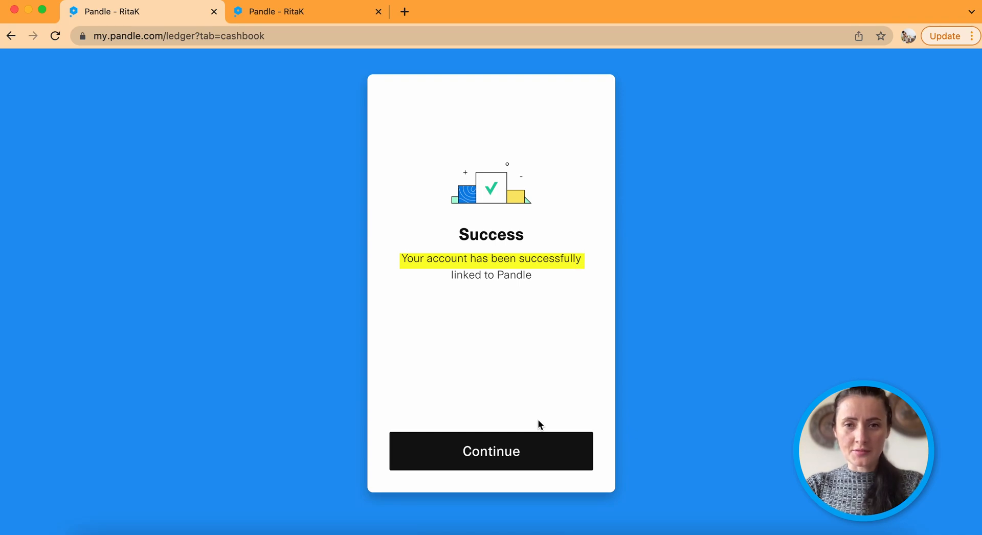
# - Sync the Business Bank Account with Lloyds CreditCard ending 5217 and save it
pyautogui.click(491, 451)
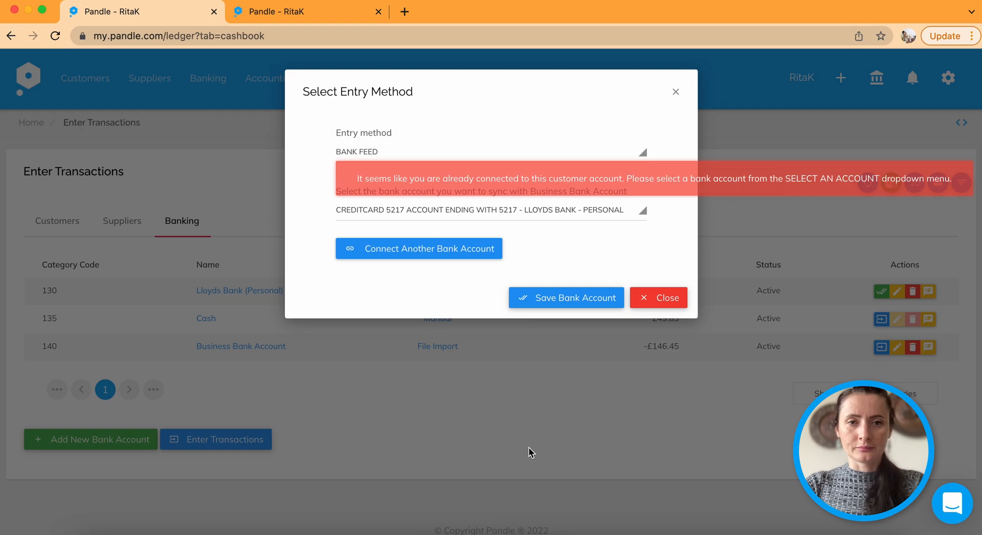
pyautogui.moveTo(614, 236)
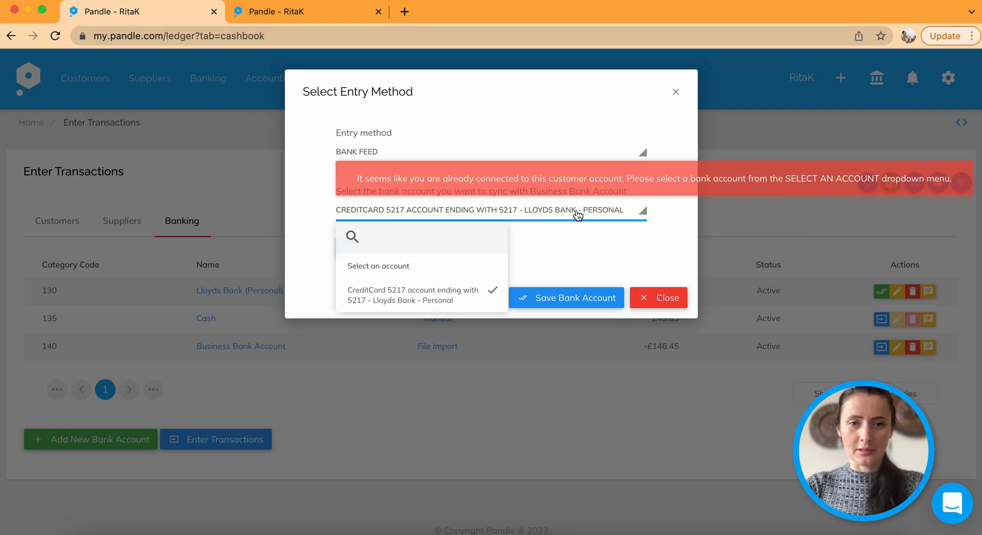
pyautogui.click(491, 209)
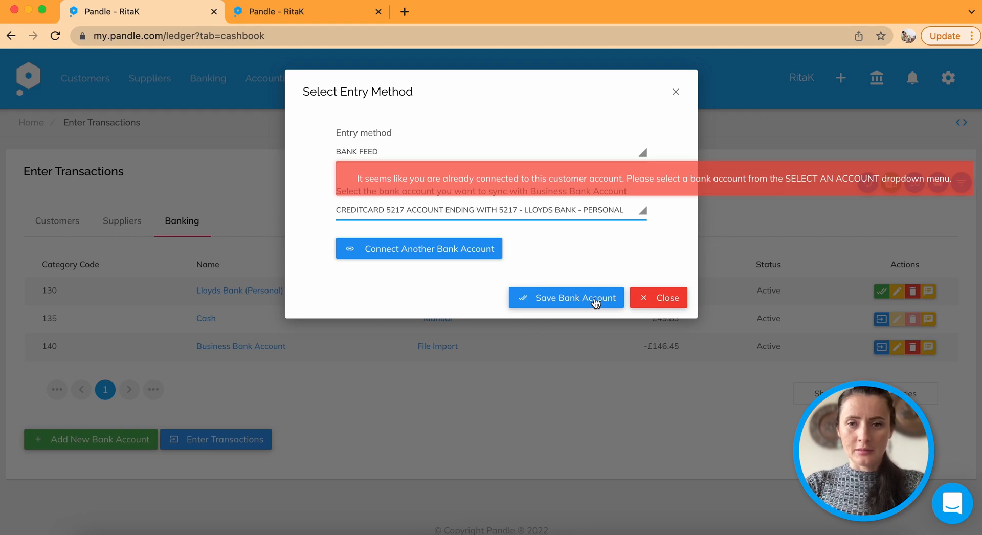
pyautogui.click(565, 297)
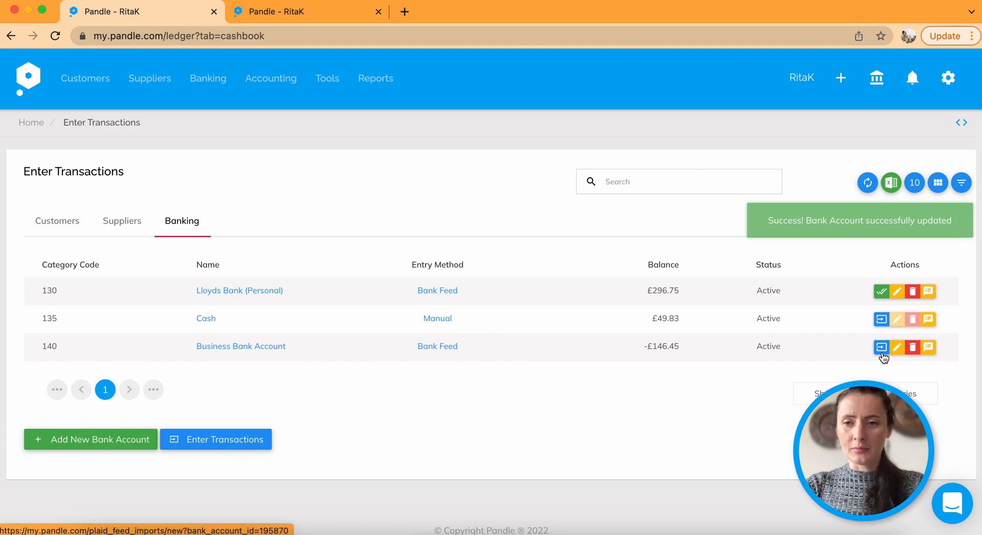
# - Retrieve Business Bank Account feed transactions starting from 24 March 2022
pyautogui.click(881, 347)
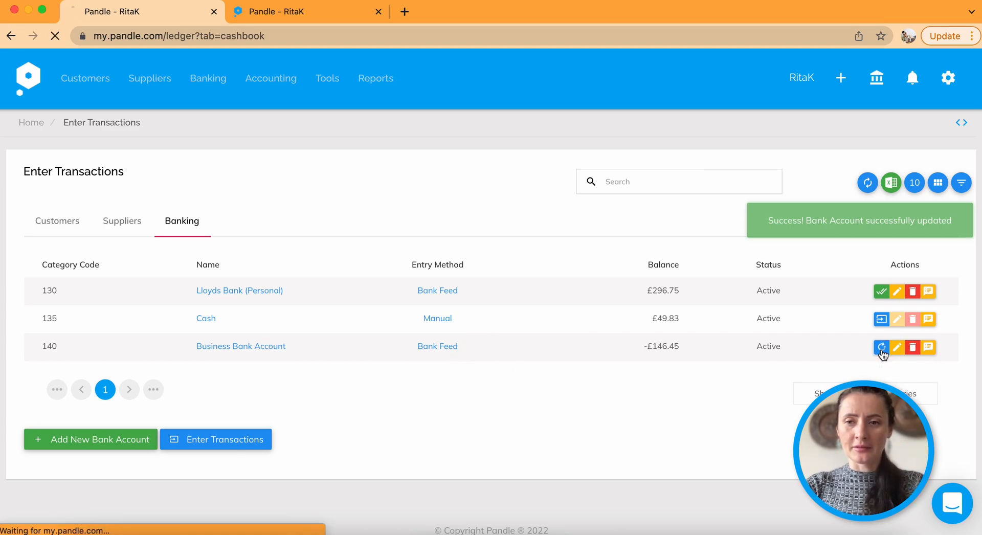
pyautogui.click(881, 347)
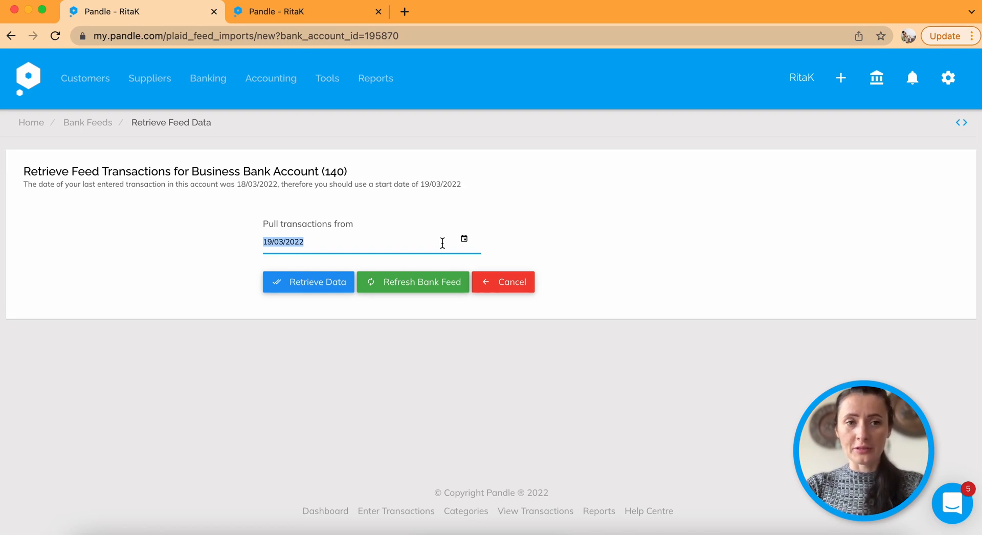
pyautogui.click(464, 239)
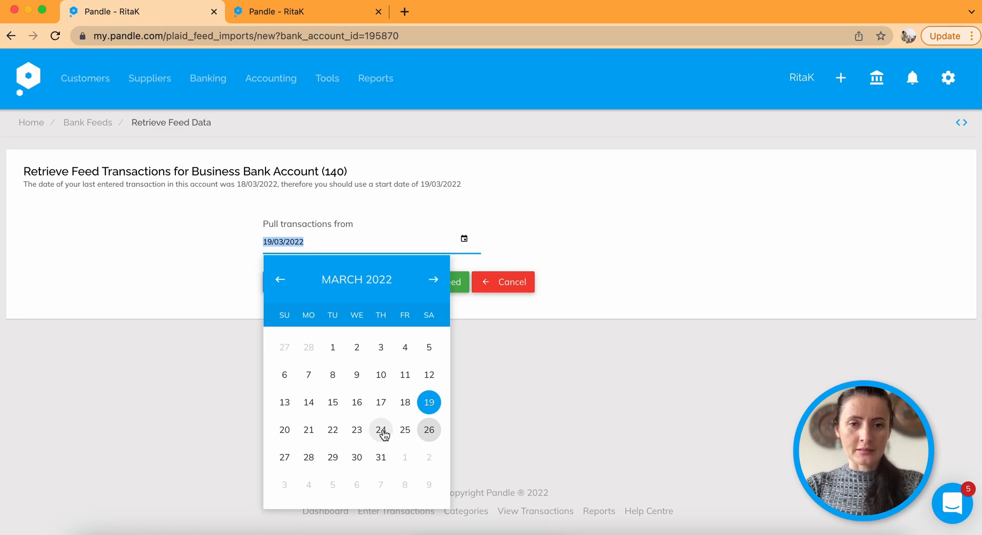
pyautogui.click(380, 430)
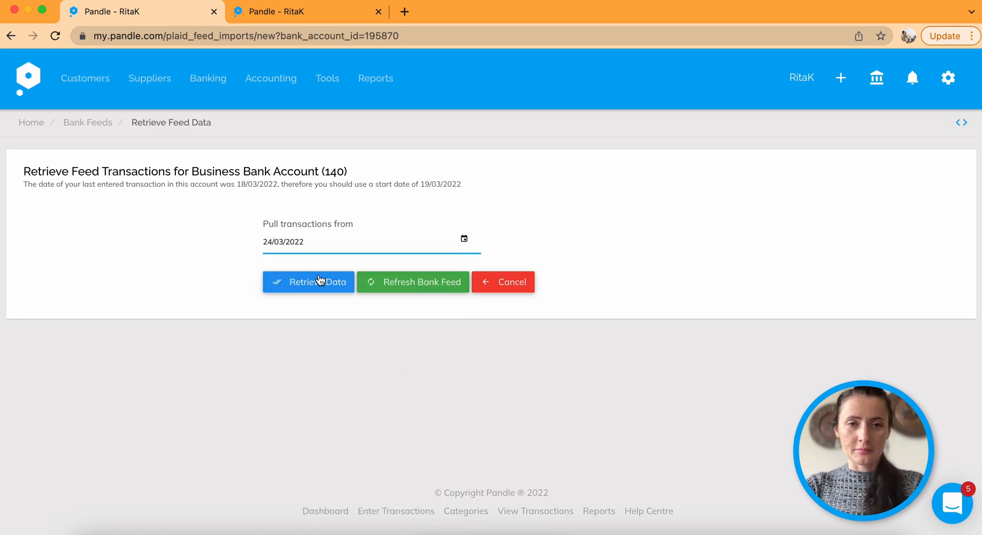
pyautogui.click(308, 282)
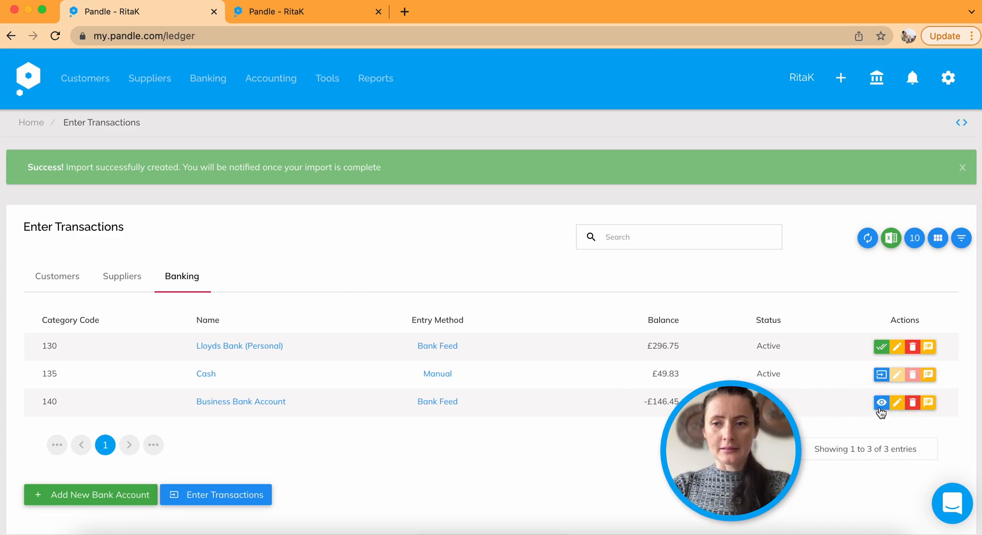
pyautogui.moveTo(881, 402)
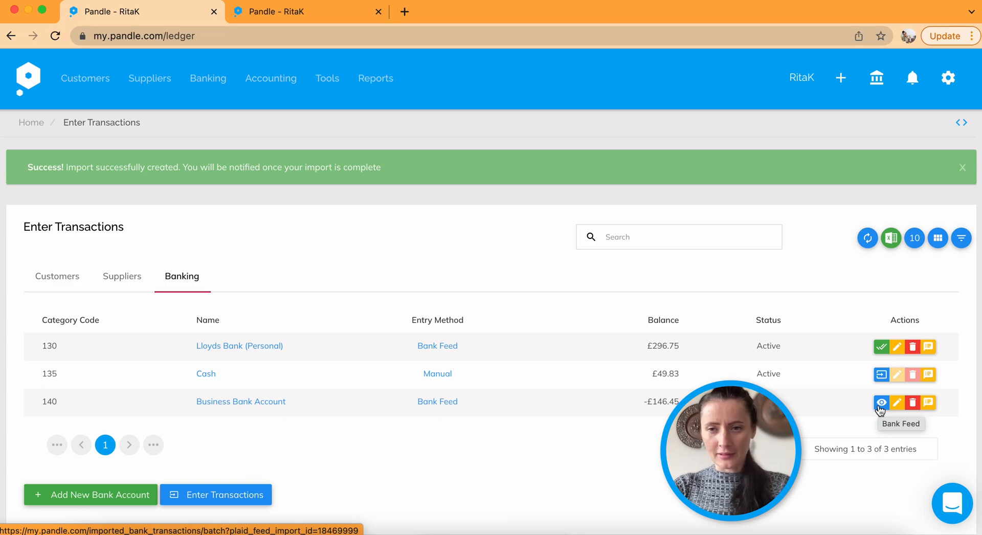
# - View the in-progress Business Bank Account import, then go back to Imports and Feeds
pyautogui.click(880, 402)
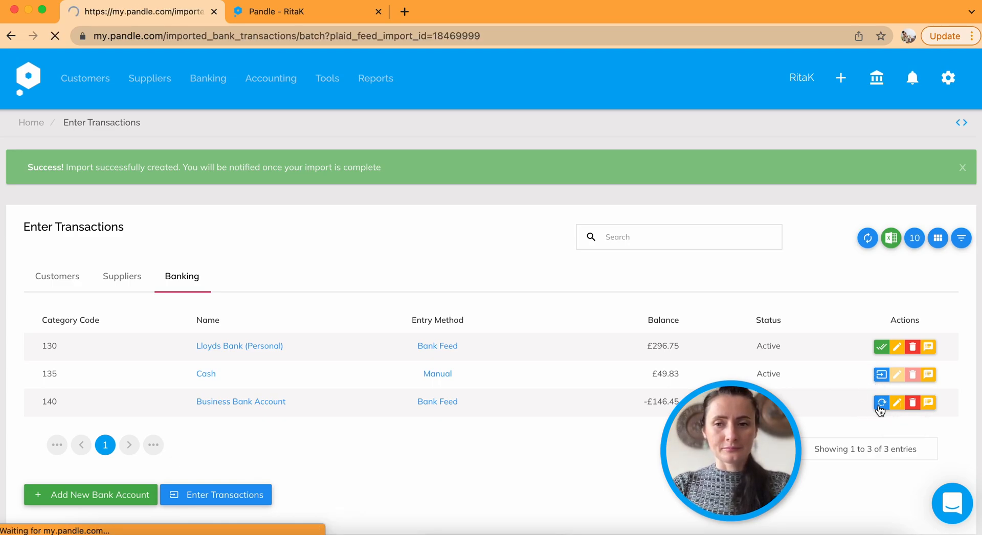
pyautogui.click(881, 403)
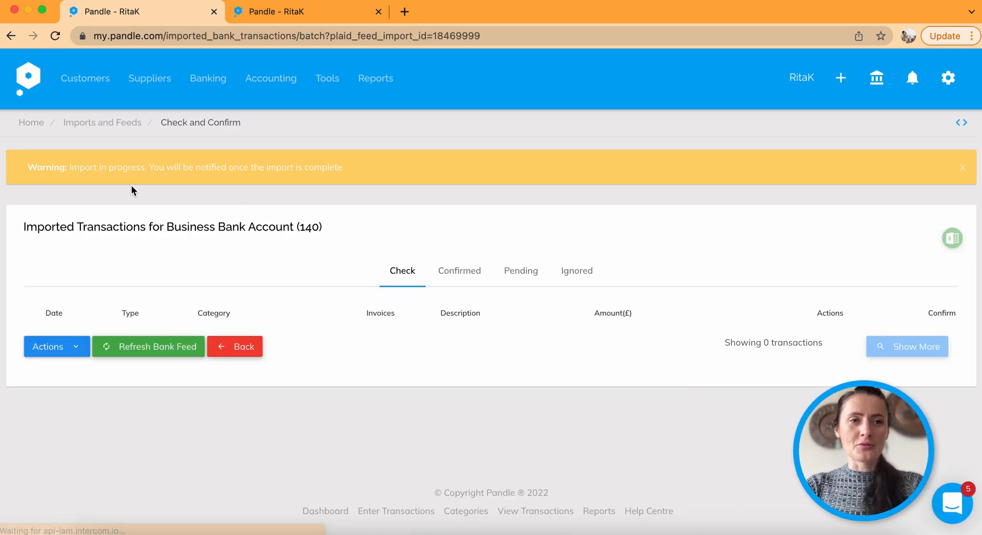
pyautogui.moveTo(97, 185)
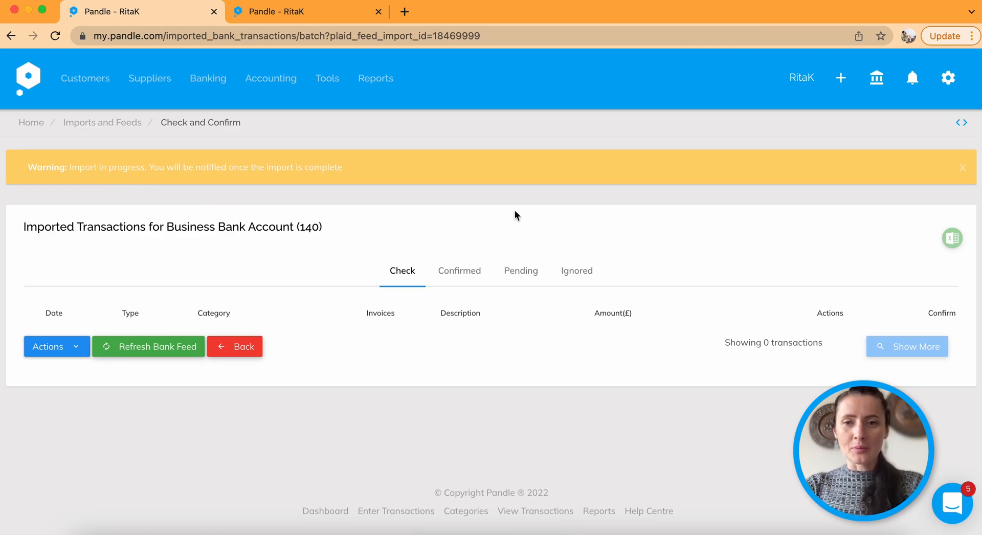
pyautogui.moveTo(520, 270)
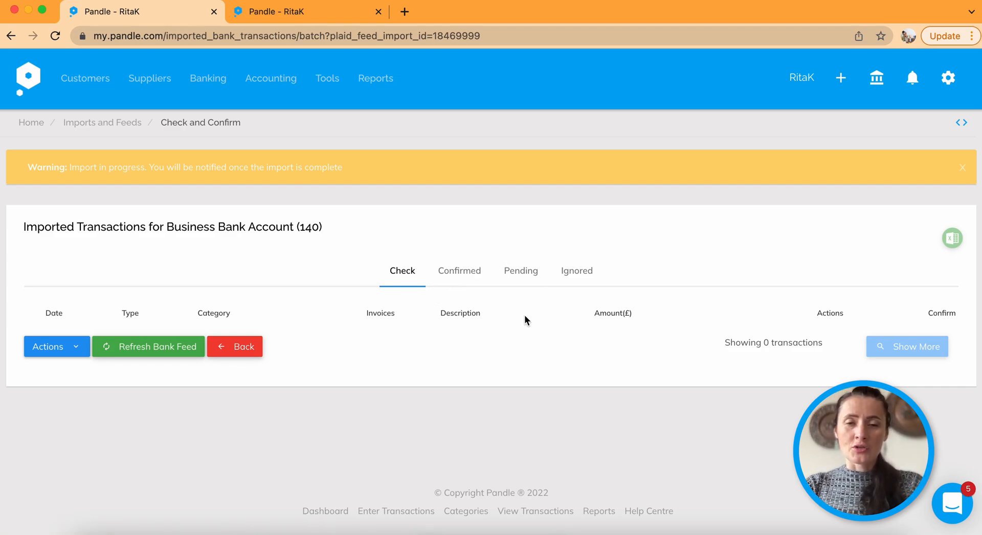
pyautogui.moveTo(255, 224)
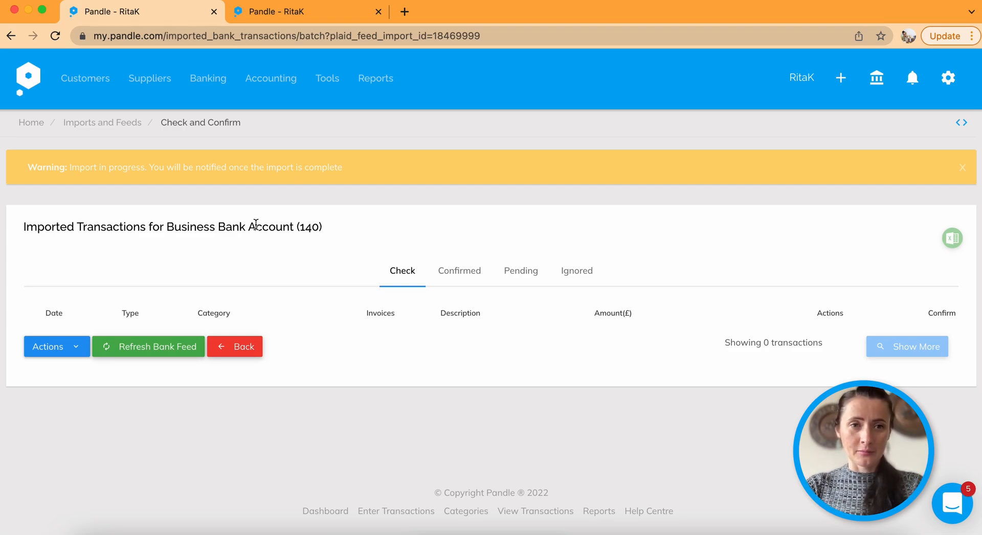
pyautogui.moveTo(211, 179)
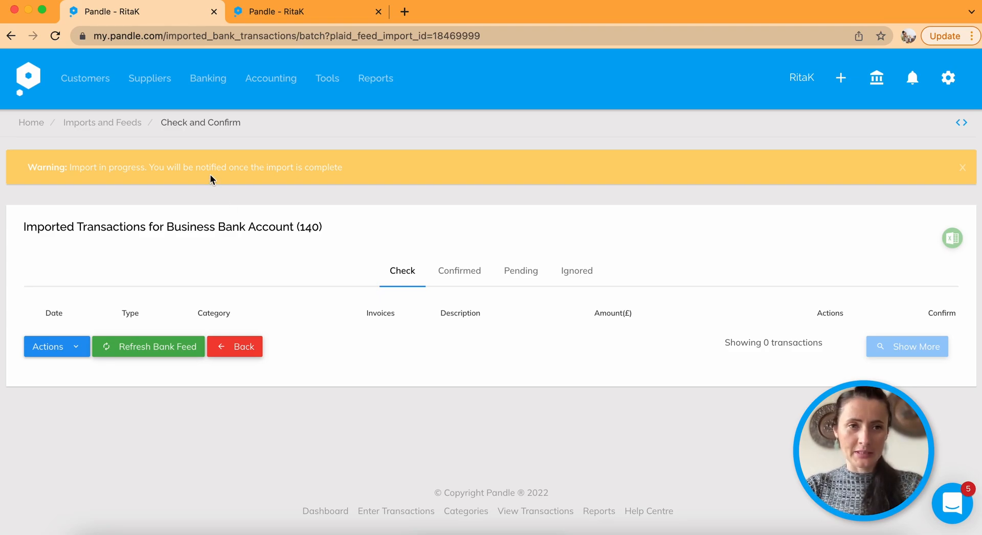
pyautogui.click(102, 123)
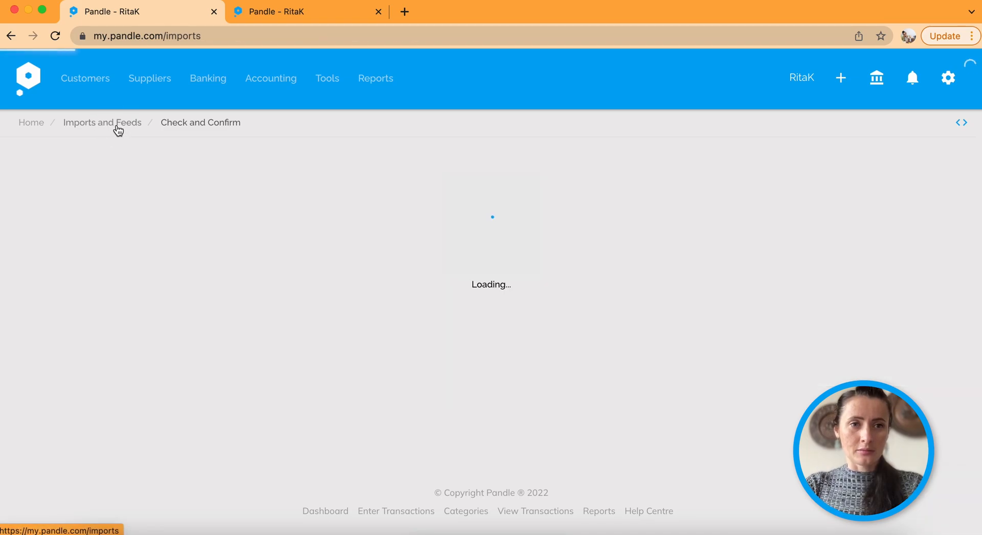
# - From Banking > Bank Accounts, open the Lloyds Bank (Personal) bank feed transactions
pyautogui.click(208, 78)
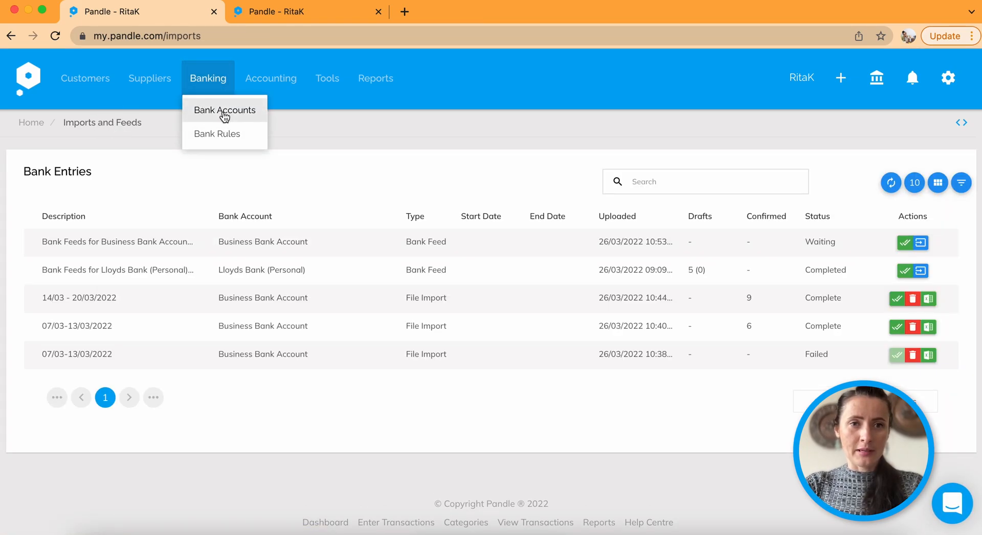
pyautogui.click(224, 109)
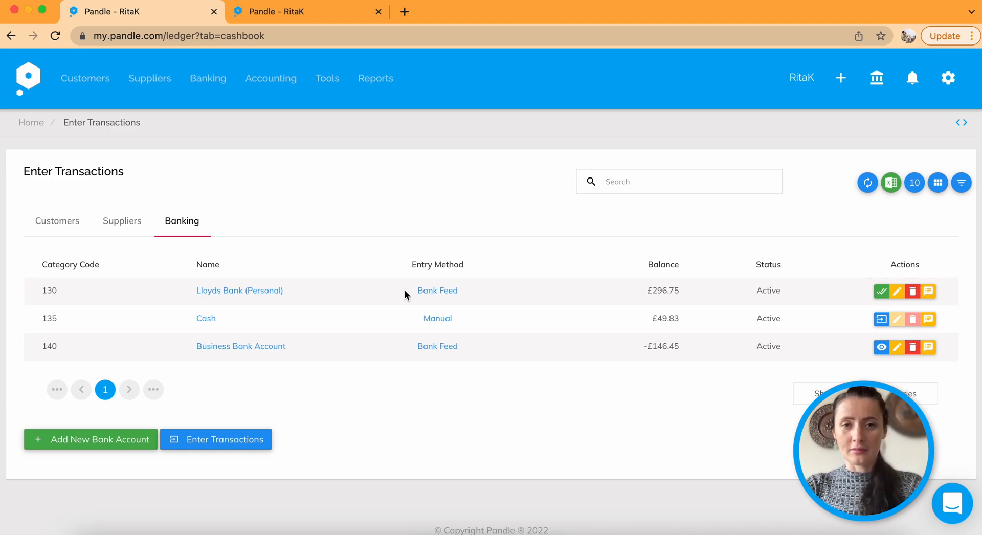
pyautogui.moveTo(882, 300)
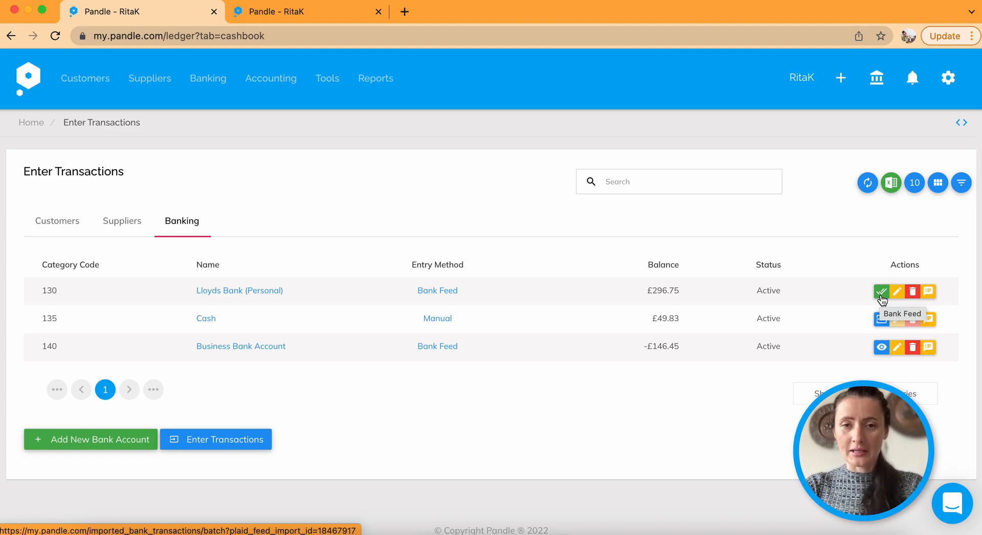
pyautogui.click(880, 290)
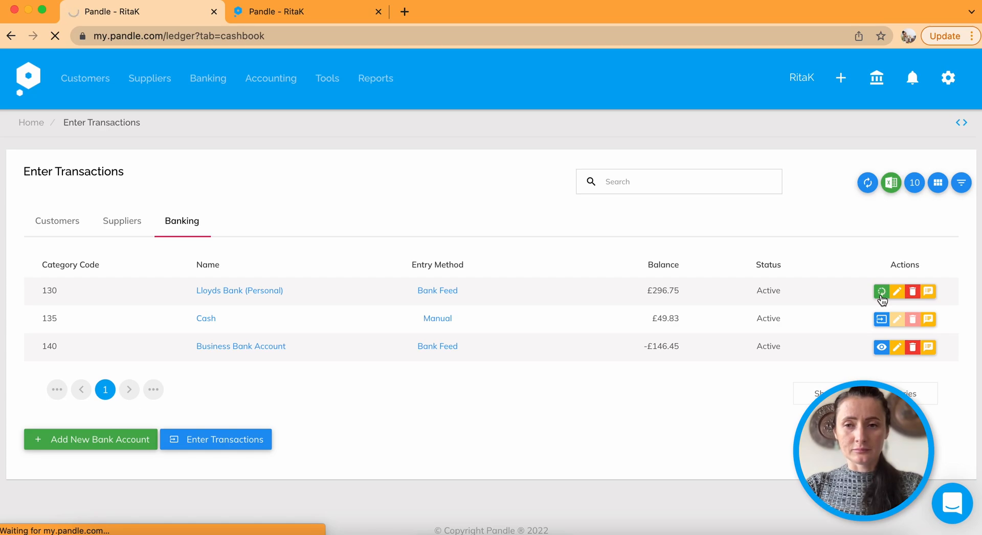
# - Assign FREEPIK & FLATICON the category 500 Goods And Materials and confirm the transaction
pyautogui.click(881, 290)
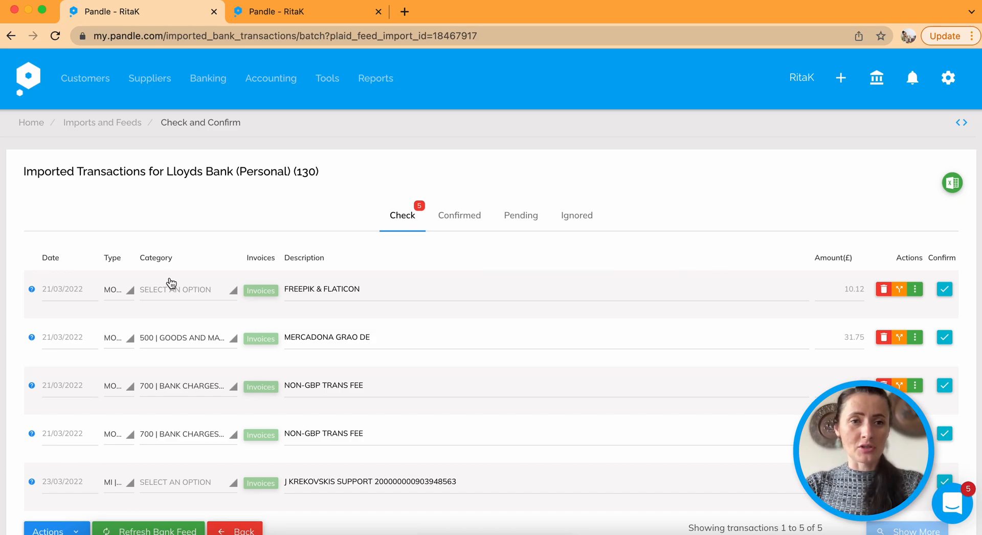
pyautogui.click(181, 289)
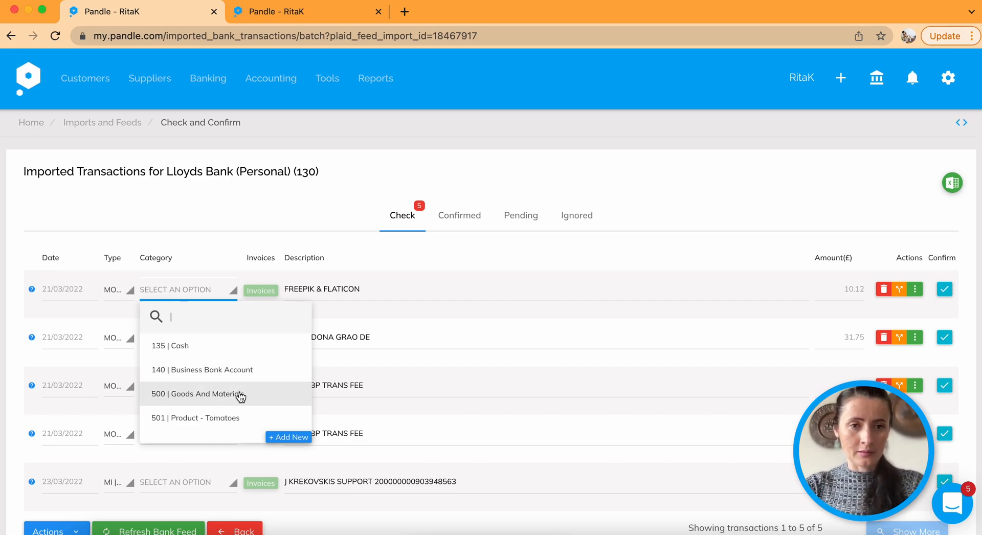
pyautogui.click(198, 393)
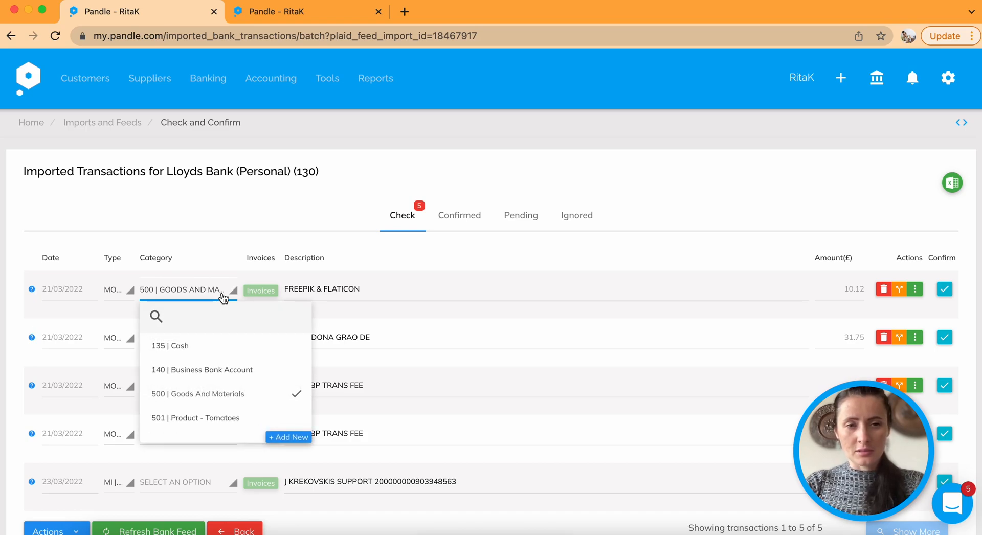
pyautogui.click(198, 393)
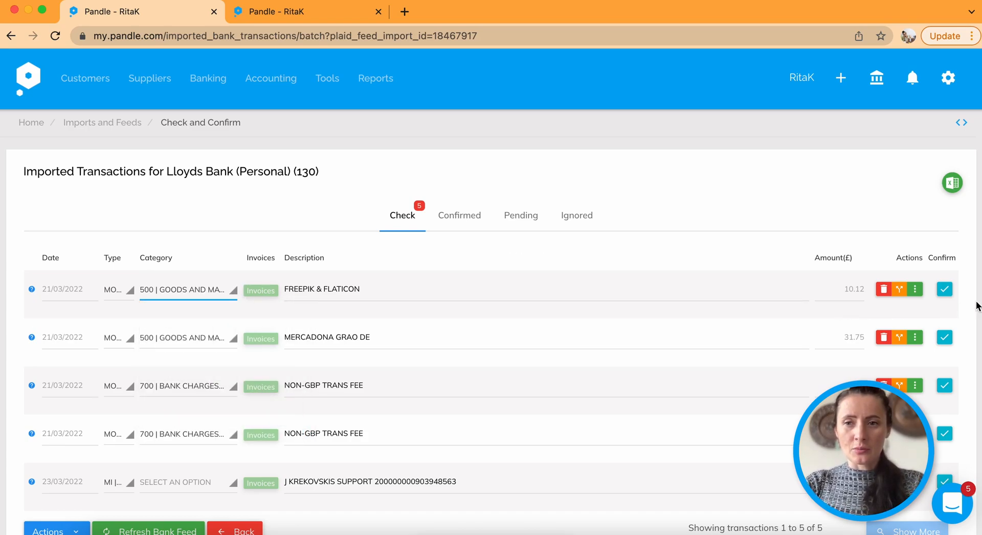
pyautogui.click(943, 289)
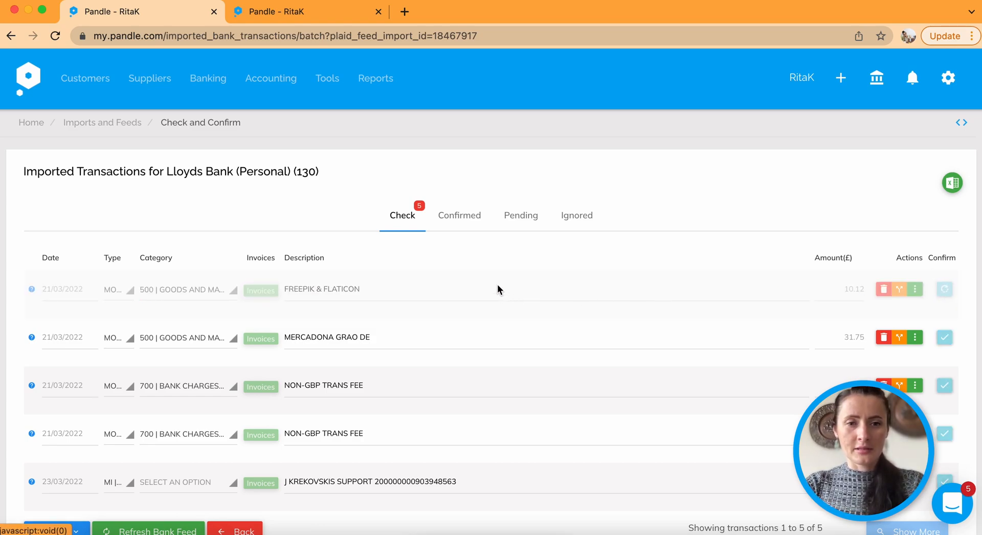
pyautogui.click(943, 289)
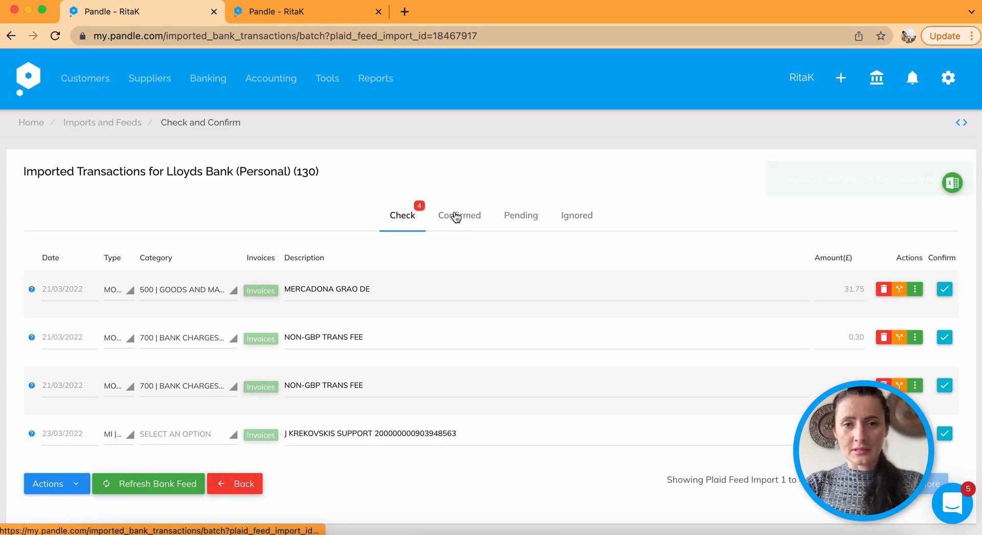
pyautogui.click(459, 215)
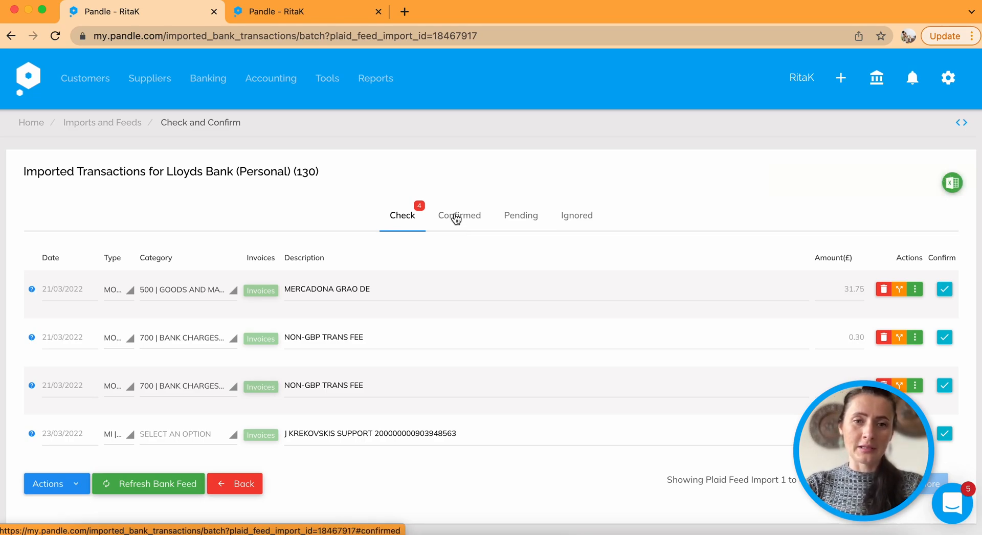
pyautogui.click(459, 215)
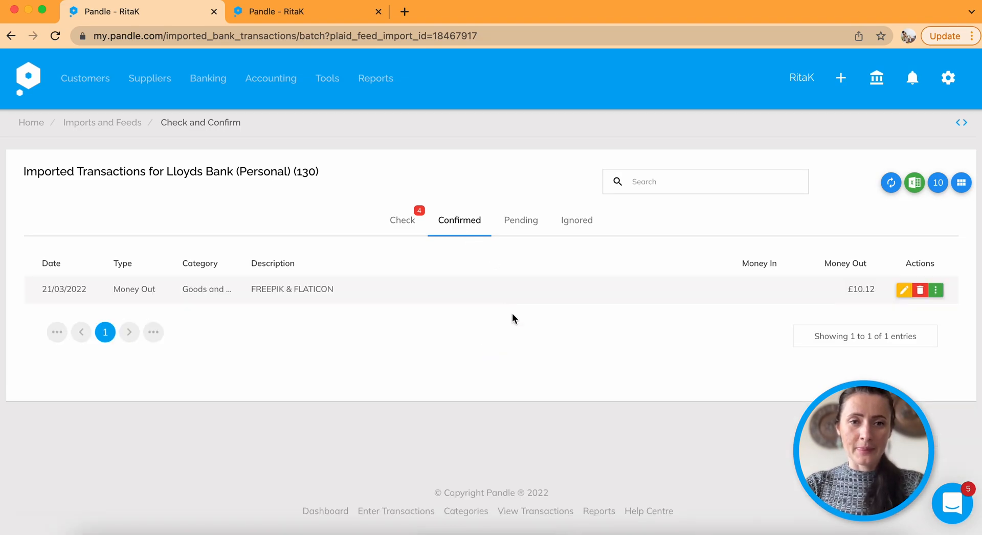
pyautogui.moveTo(466, 228)
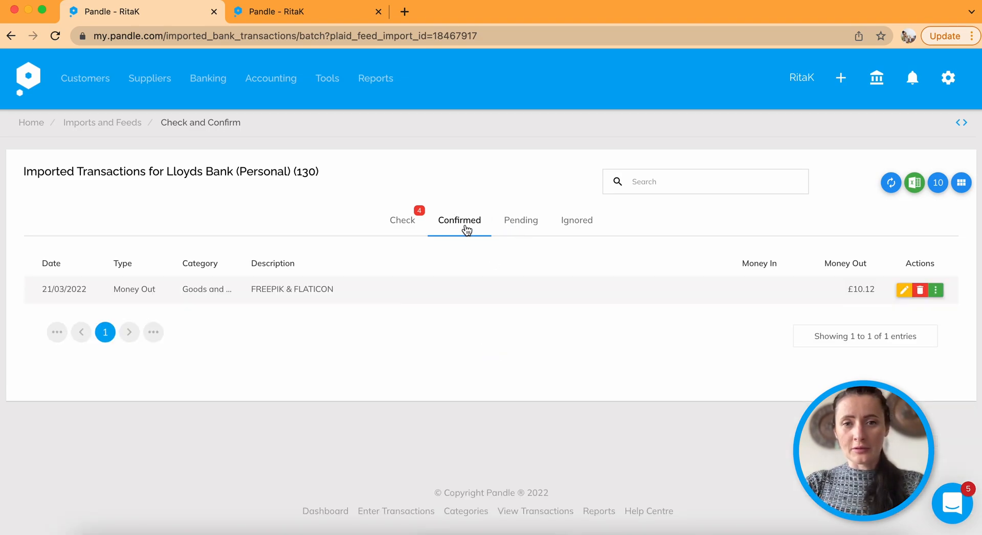
pyautogui.moveTo(488, 290)
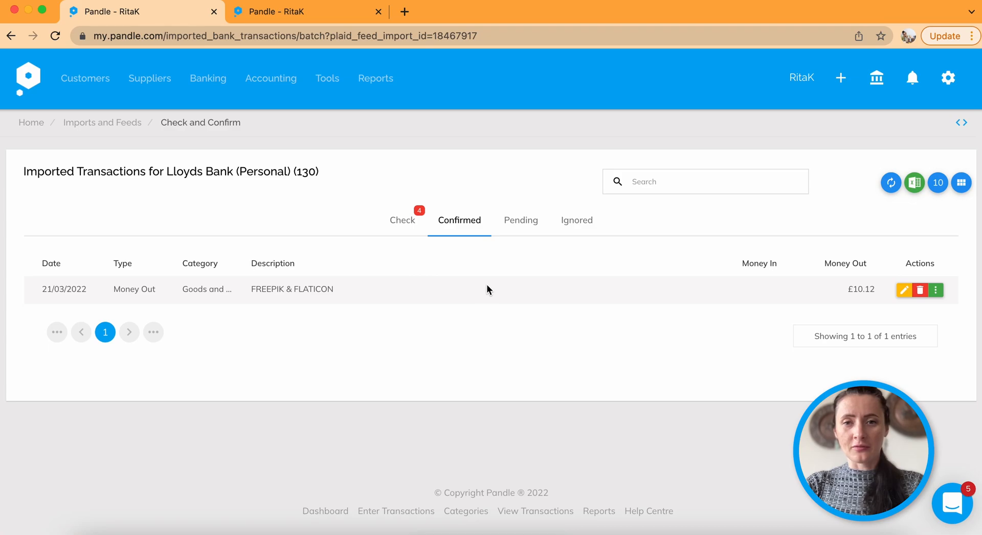
pyautogui.click(521, 219)
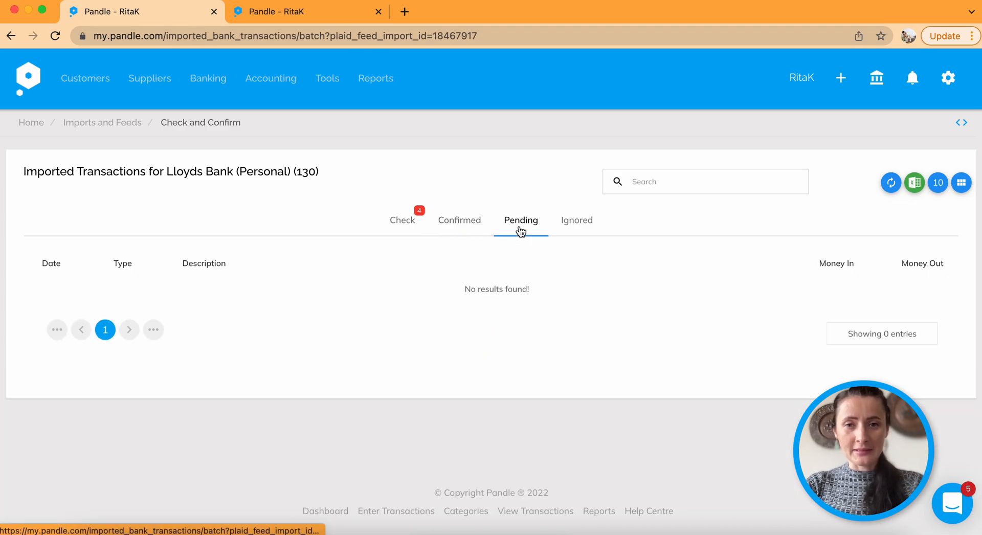
pyautogui.click(576, 220)
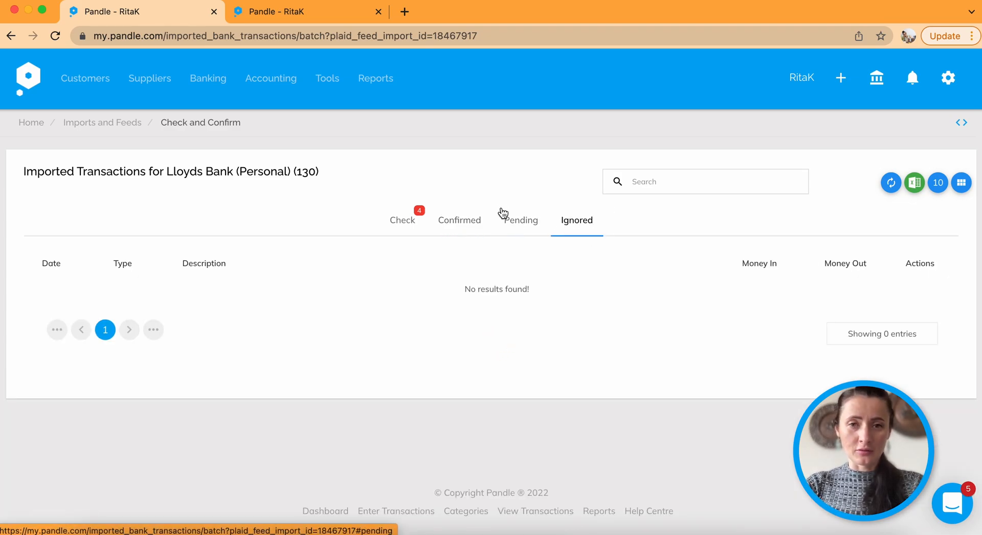
pyautogui.click(401, 220)
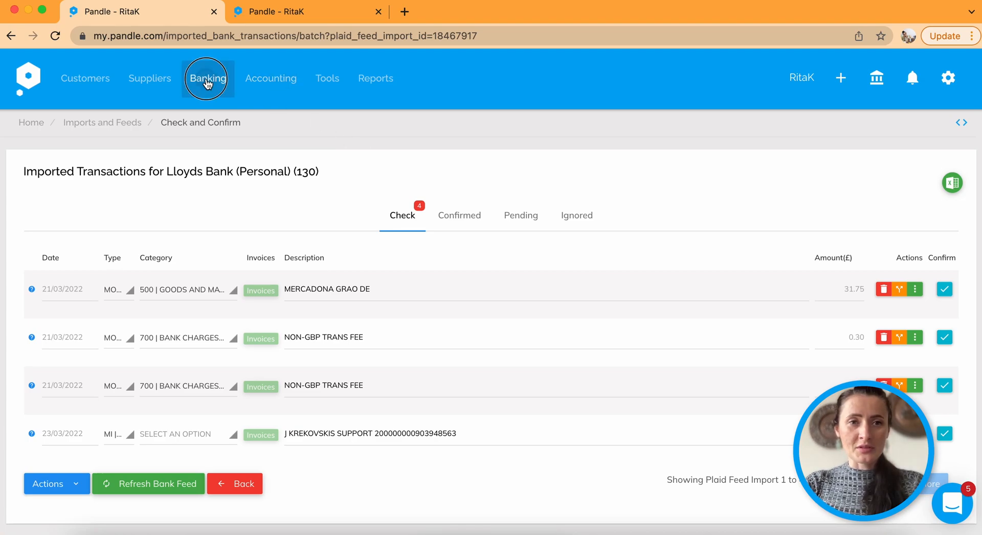
# - Find the £10.12 FREEPIK & FLATICON payment on ledger page 2 of Lloyds Bank (Personal), then close the ledger
pyautogui.click(207, 78)
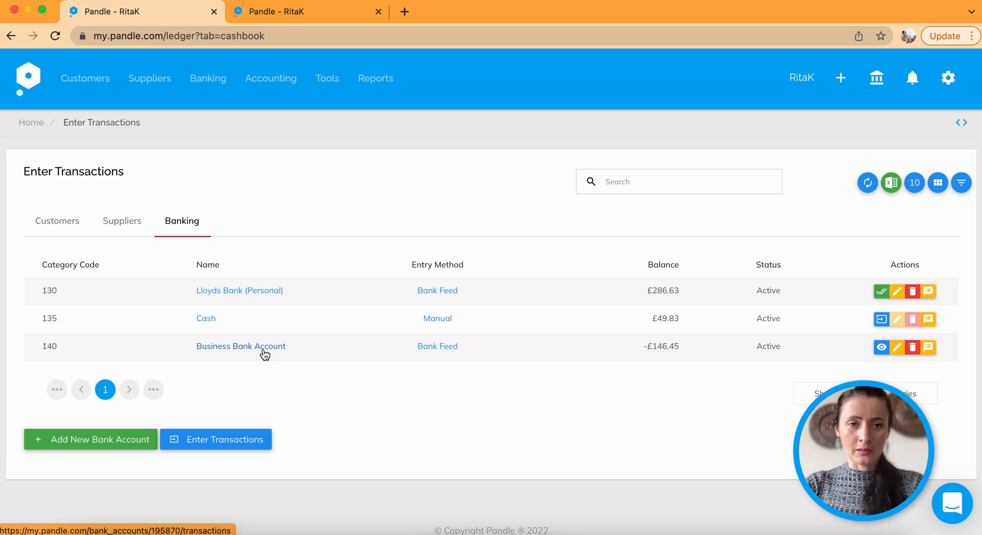
pyautogui.click(239, 290)
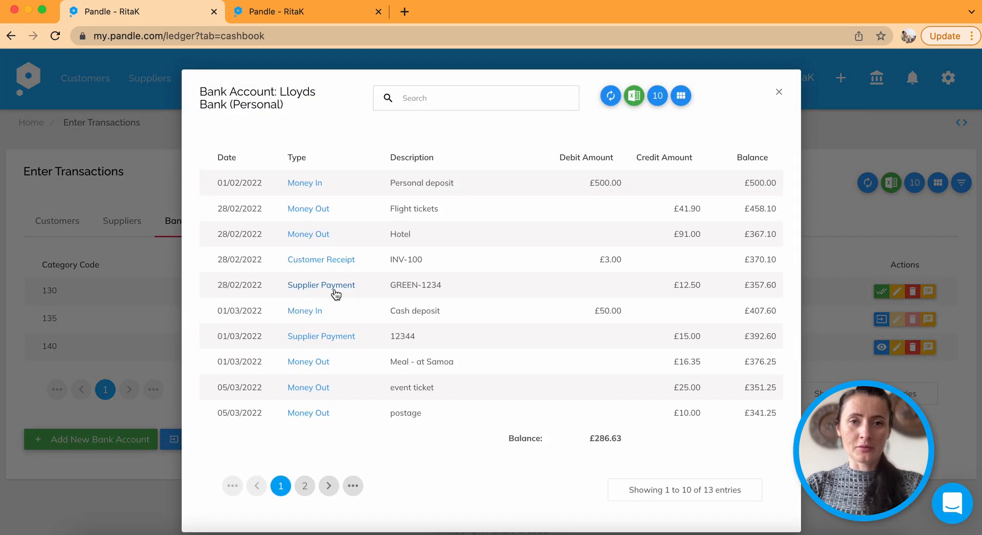
pyautogui.moveTo(436, 209)
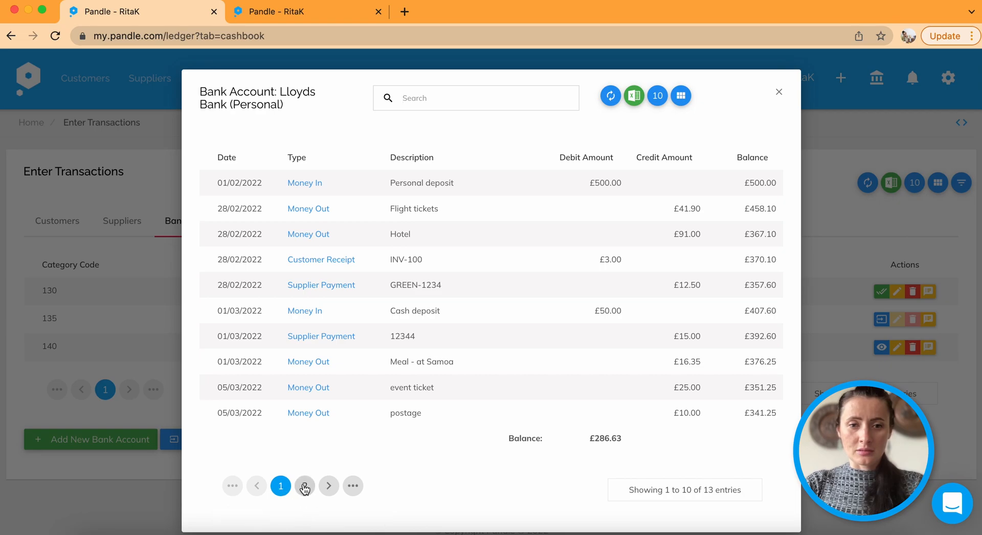
pyautogui.click(329, 486)
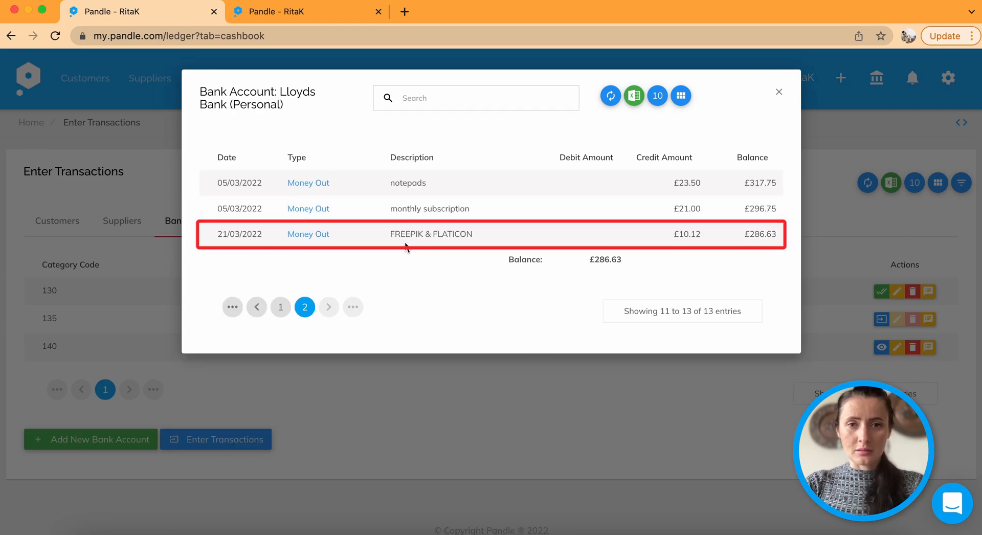
pyautogui.moveTo(624, 232)
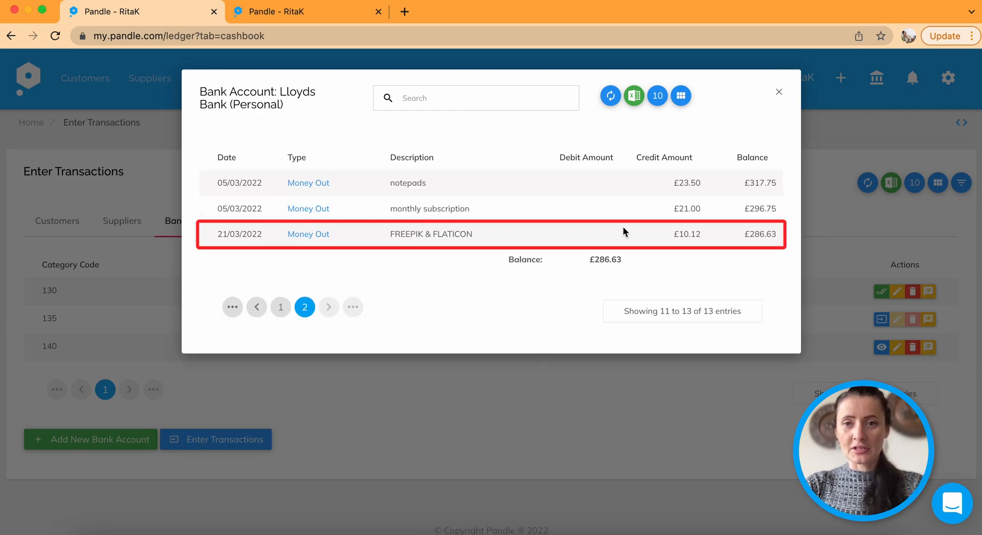
pyautogui.click(778, 93)
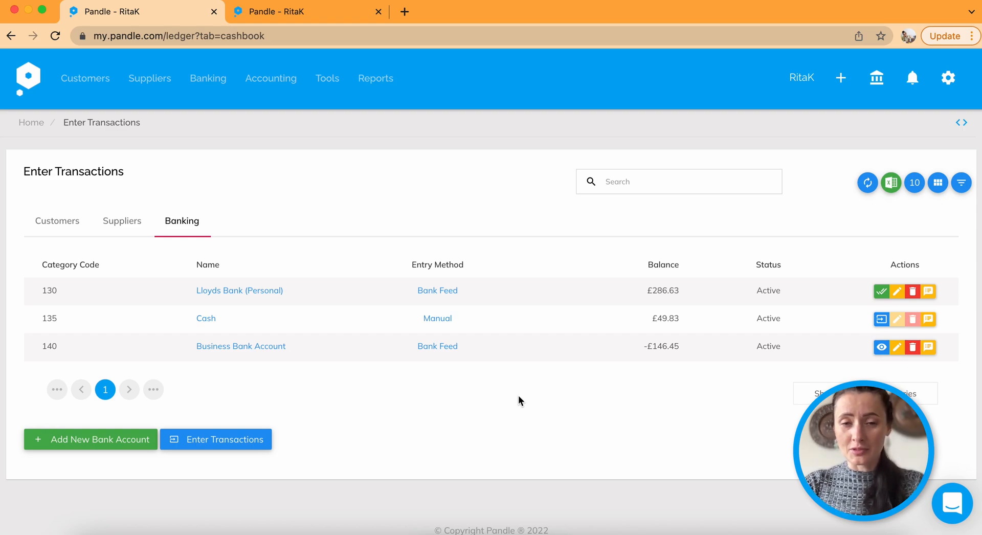
pyautogui.moveTo(501, 368)
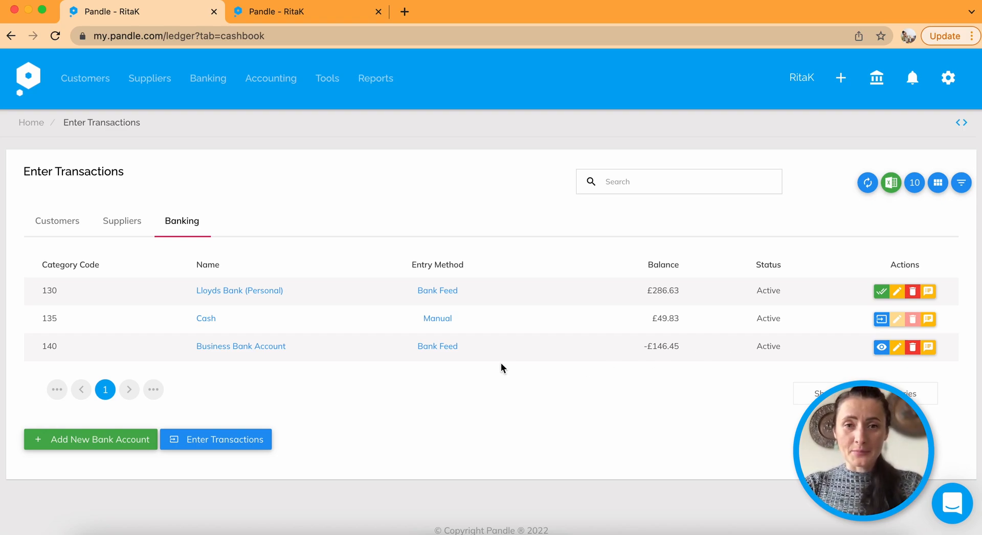